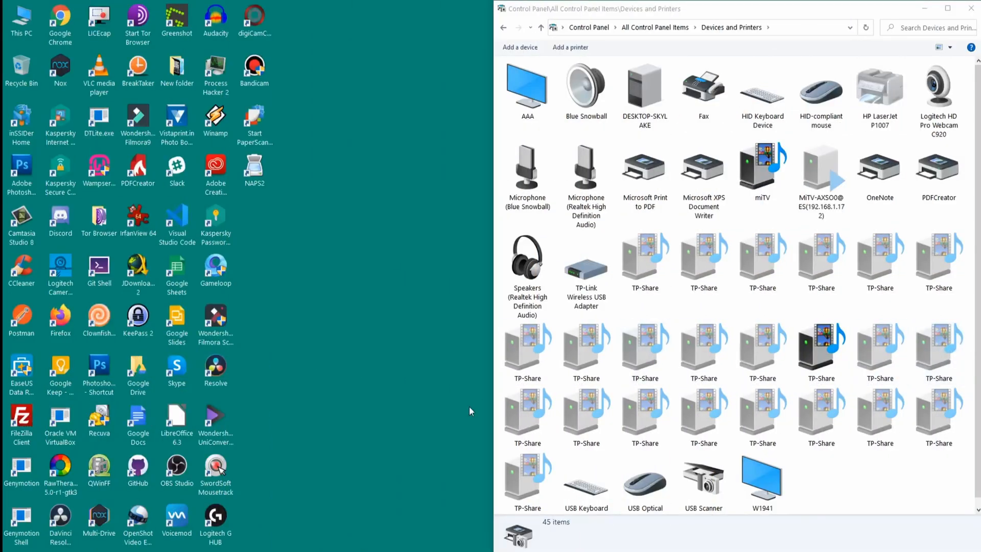
Show the System information window for This PC, confirming Windows 10 Pro
click(21, 18)
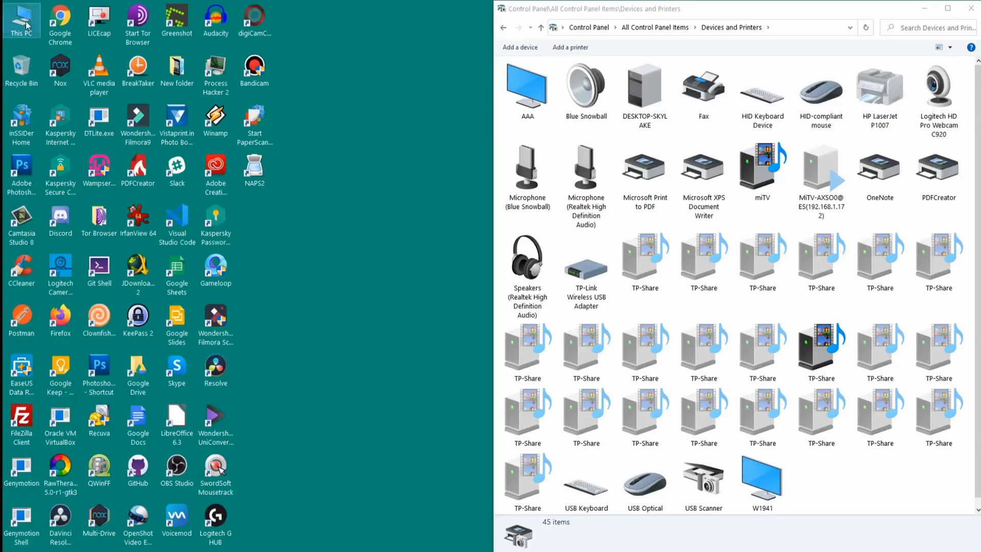
right_click(21, 20)
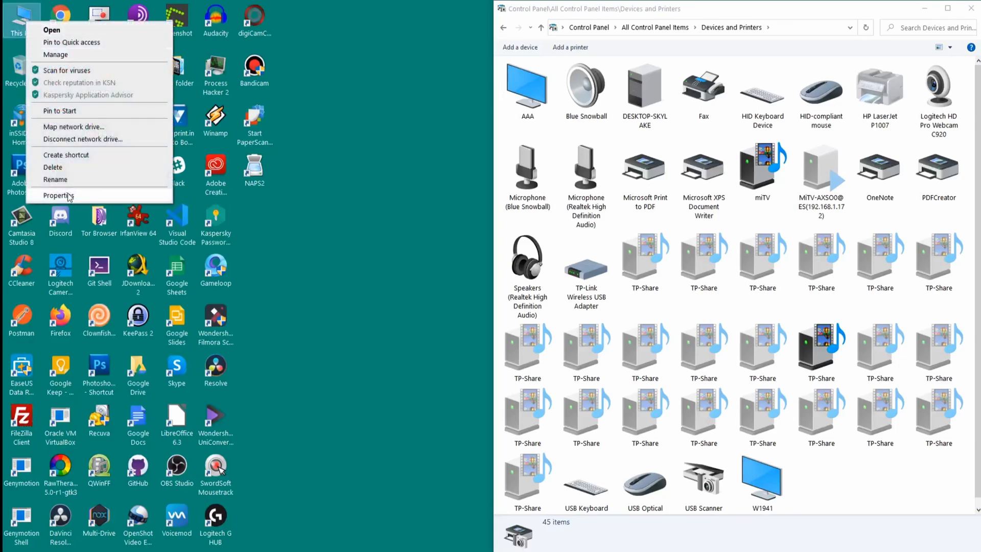
click(57, 195)
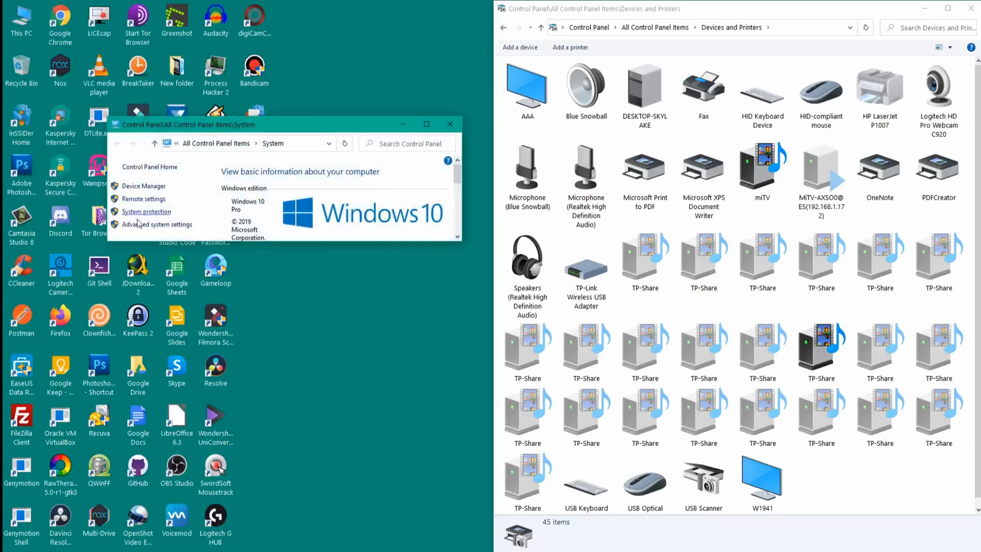
mouse_move(143, 186)
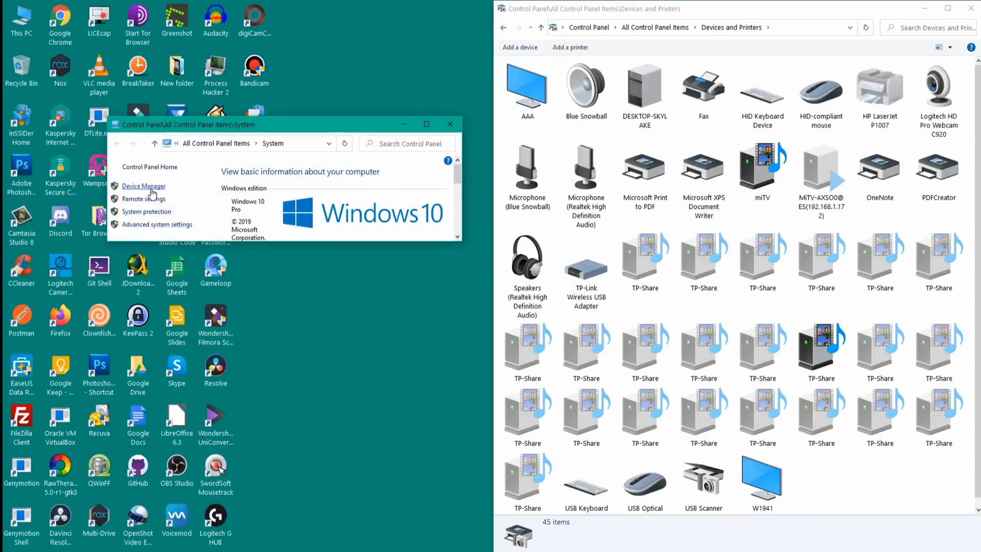
Uninstall the USB Scanner Device found under Imaging devices in Device Manager
click(143, 186)
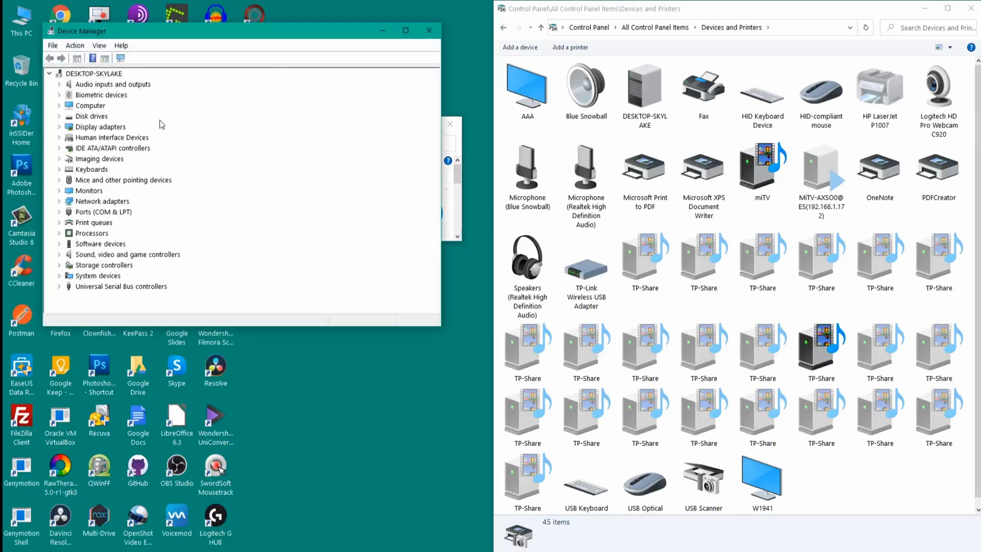
click(59, 159)
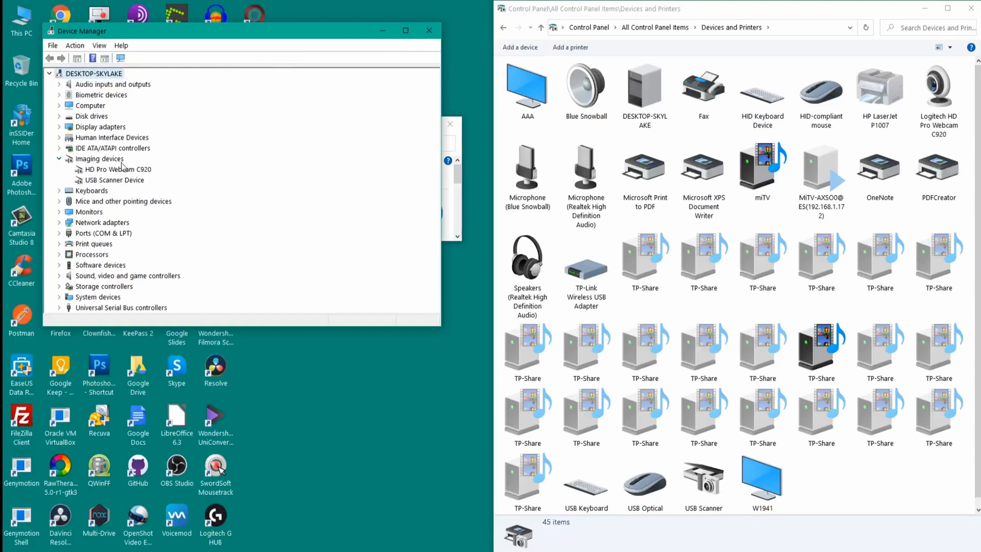
mouse_move(169, 186)
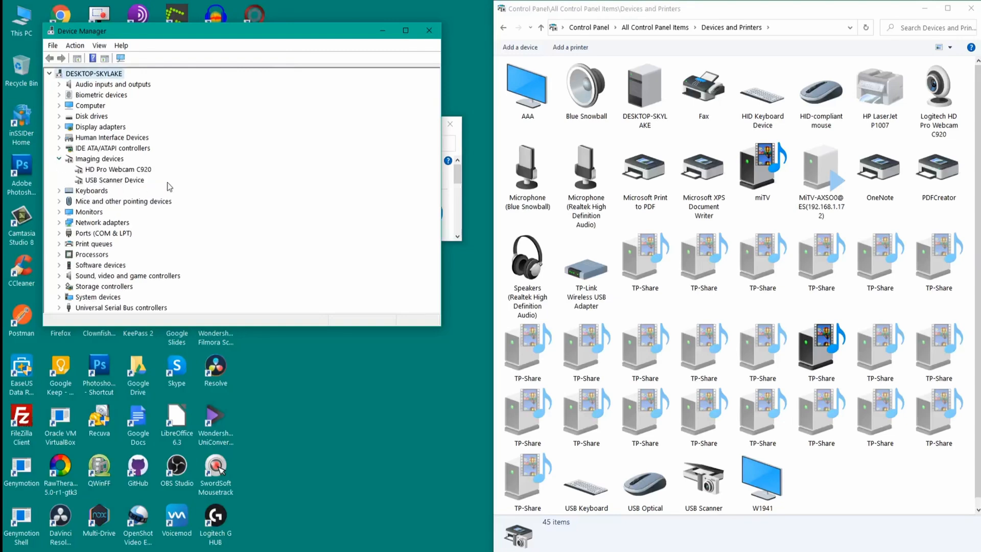
right_click(115, 180)
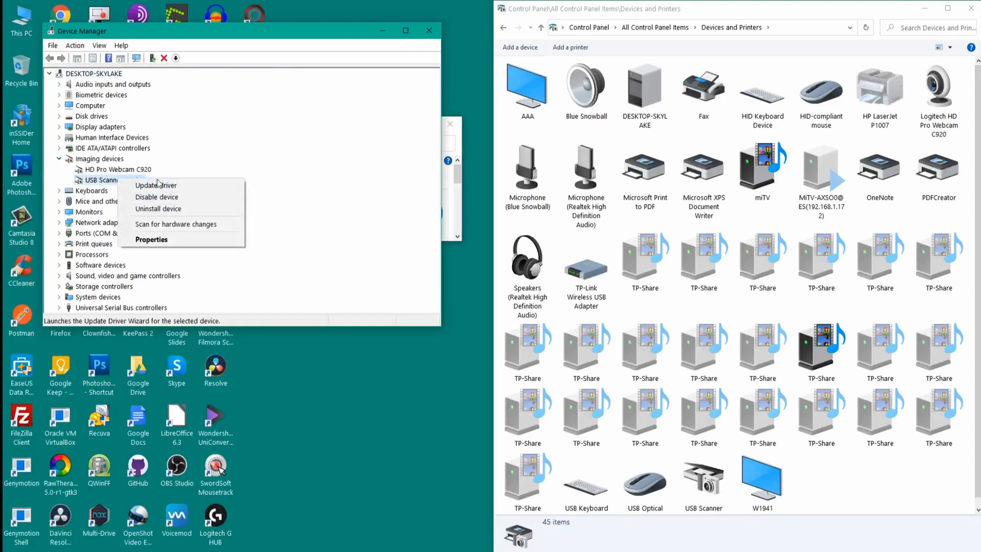
mouse_move(156, 186)
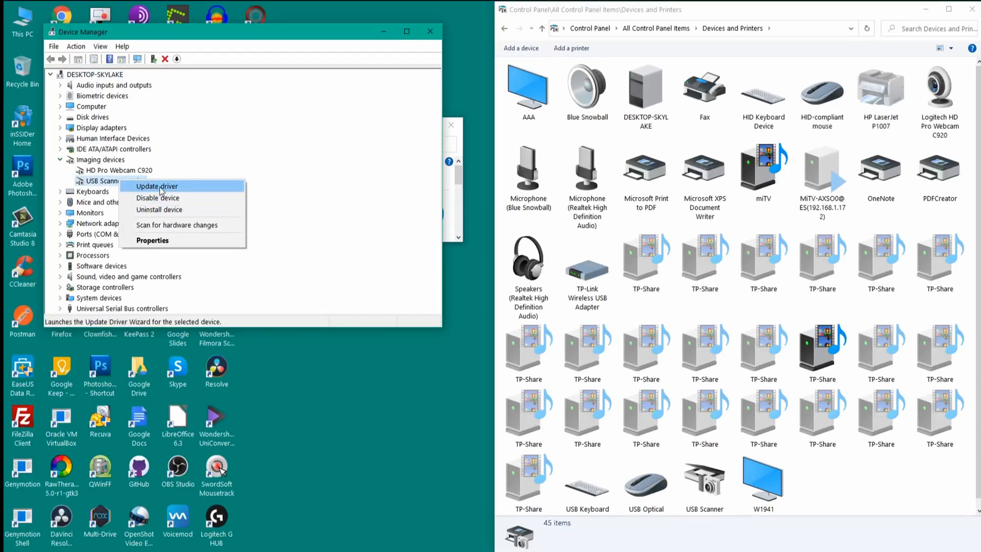
click(159, 210)
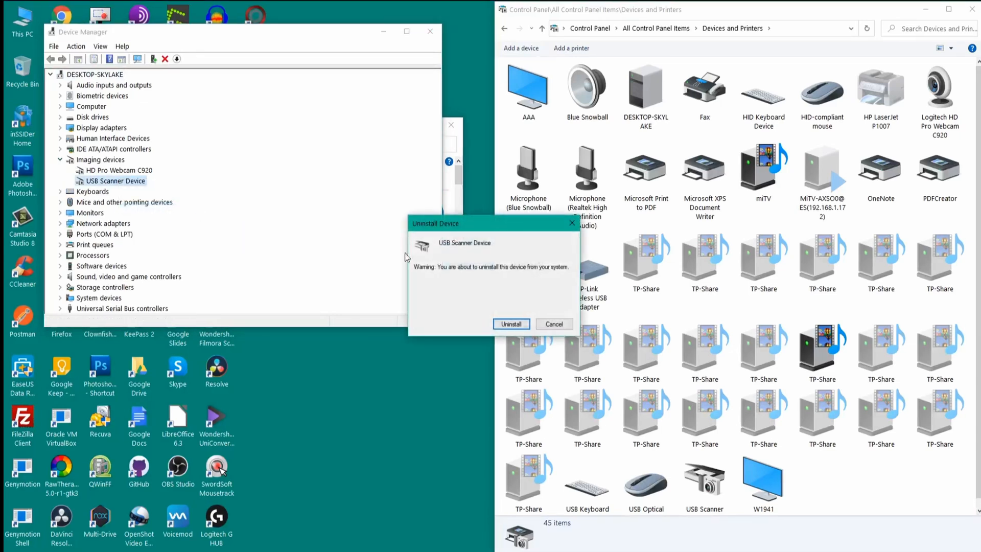
click(511, 324)
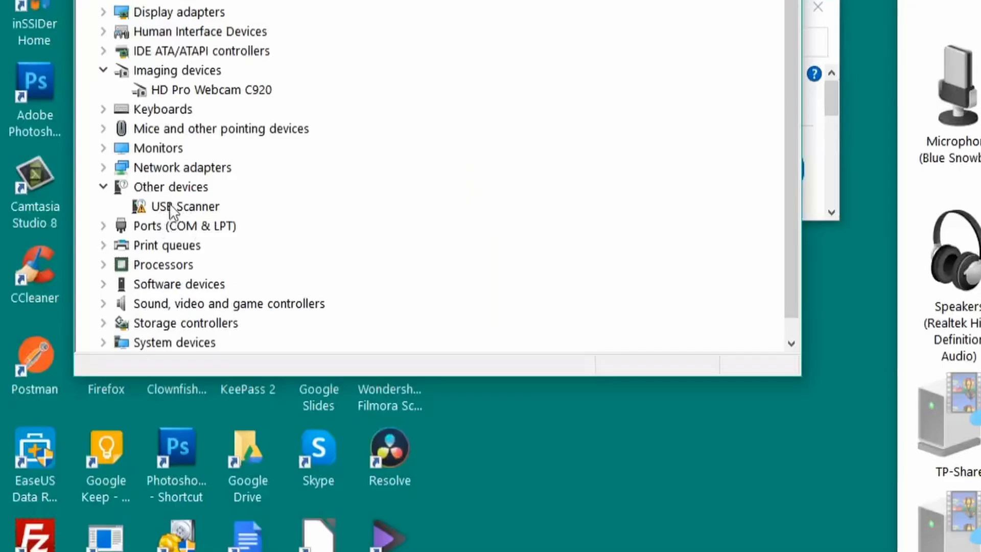
mouse_move(145, 213)
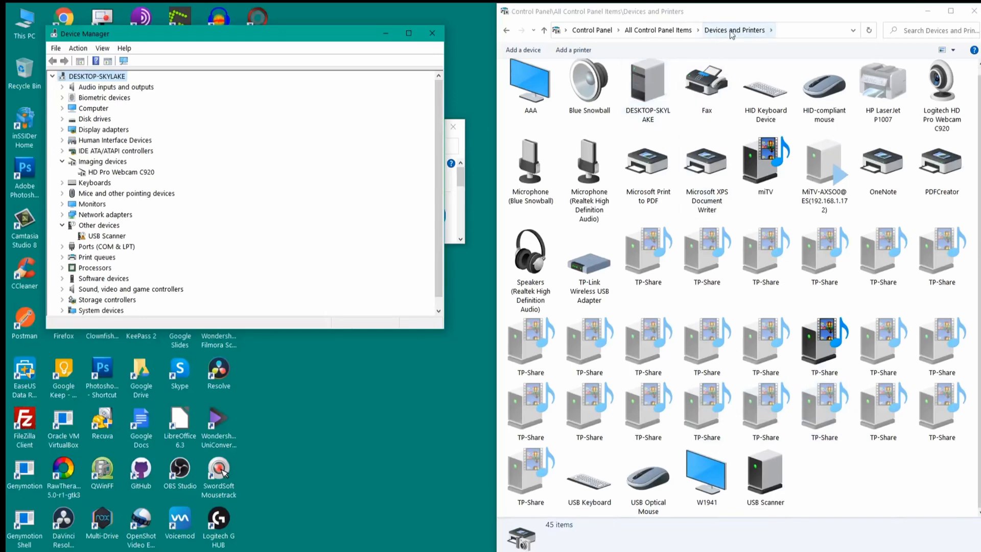
Refresh Devices and Printers so the reconnected USB Scanner reappears under Other devices
click(765, 477)
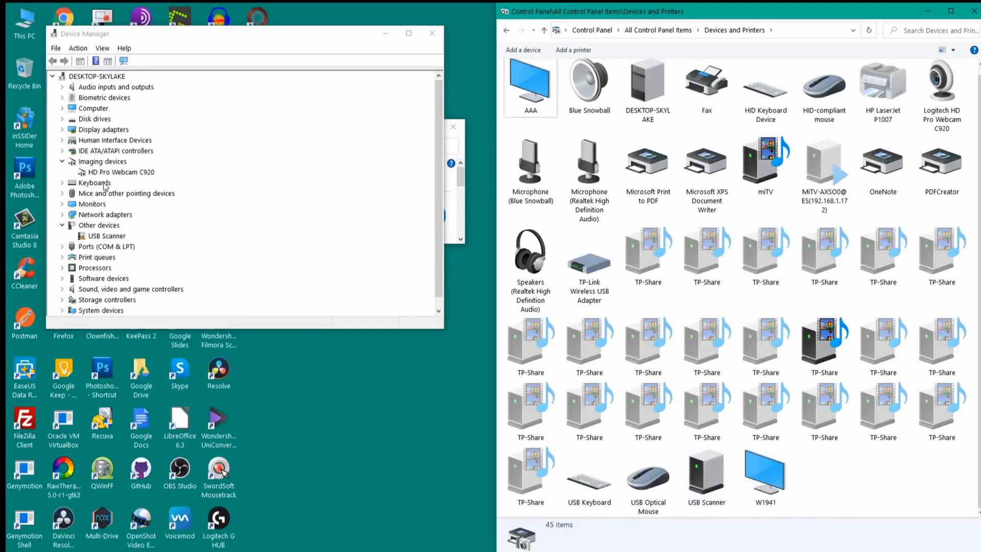
mouse_move(117, 236)
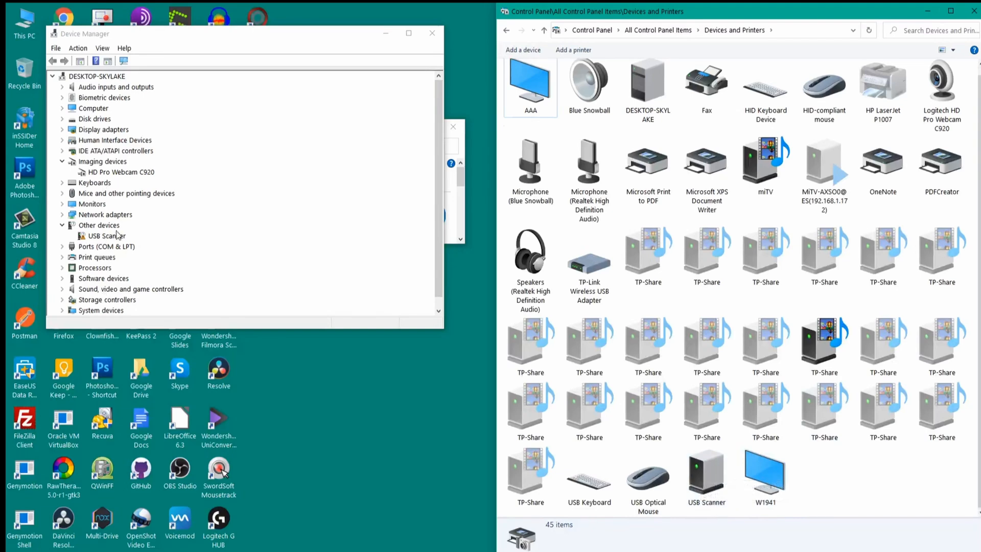
Start updating the USB Scanner's driver by picking from a list of available drivers
right_click(106, 236)
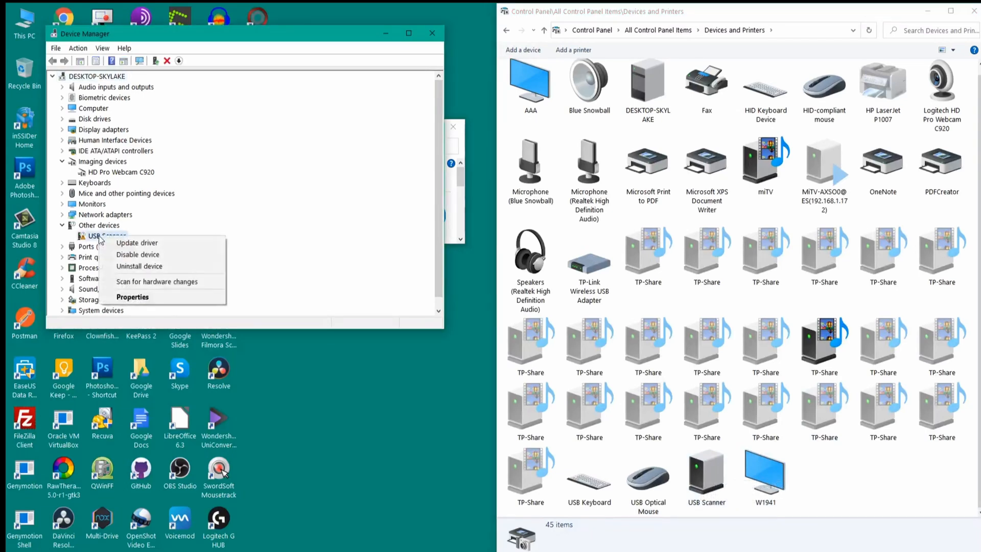
click(132, 296)
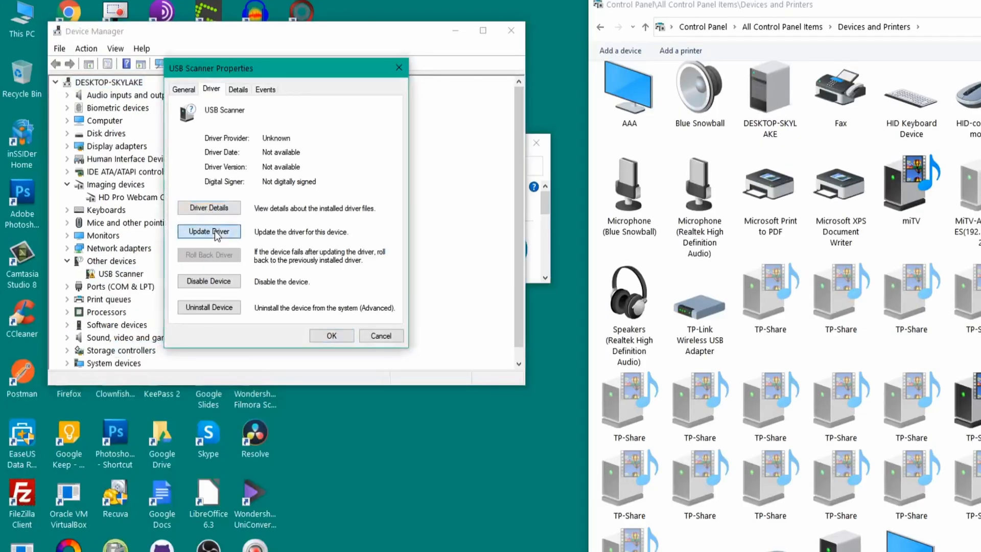
click(209, 231)
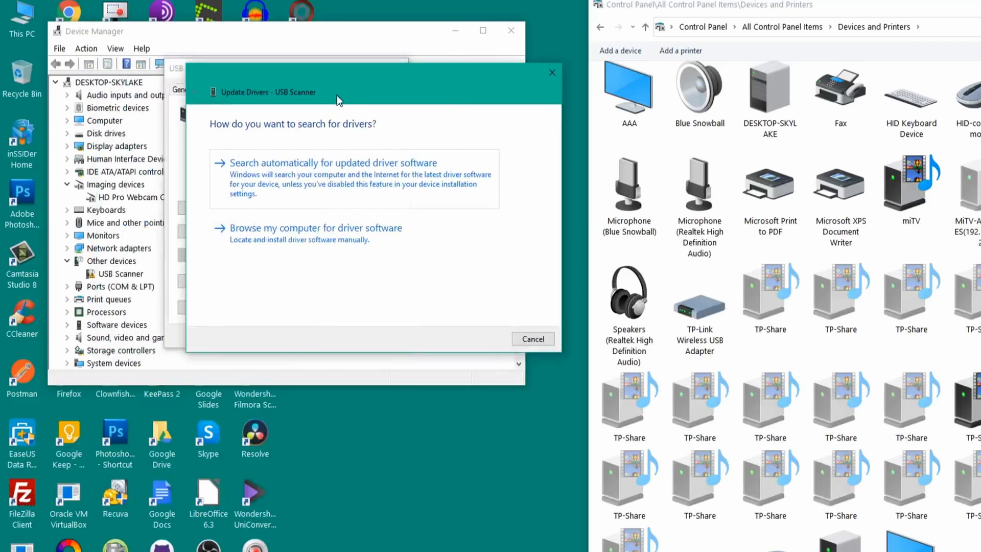
mouse_move(294, 241)
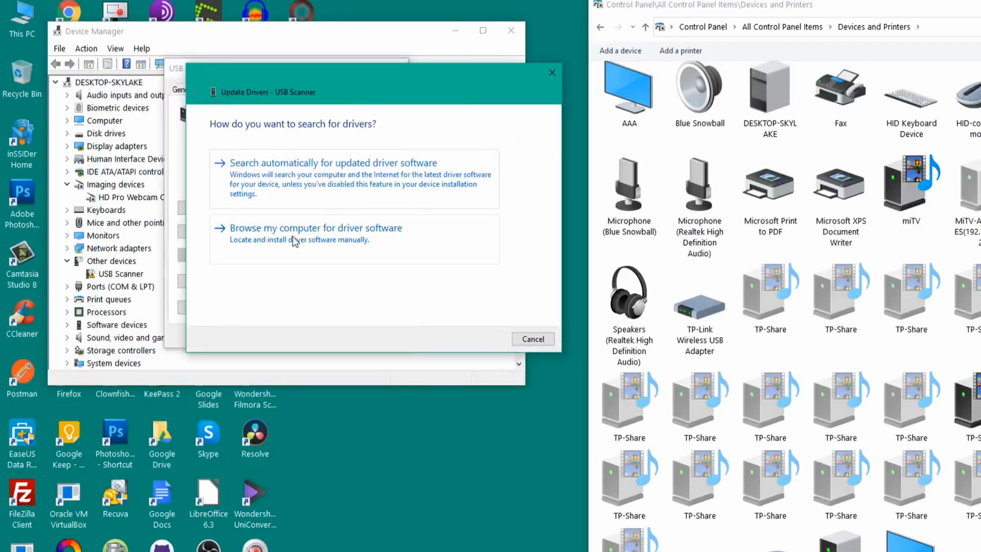
click(316, 228)
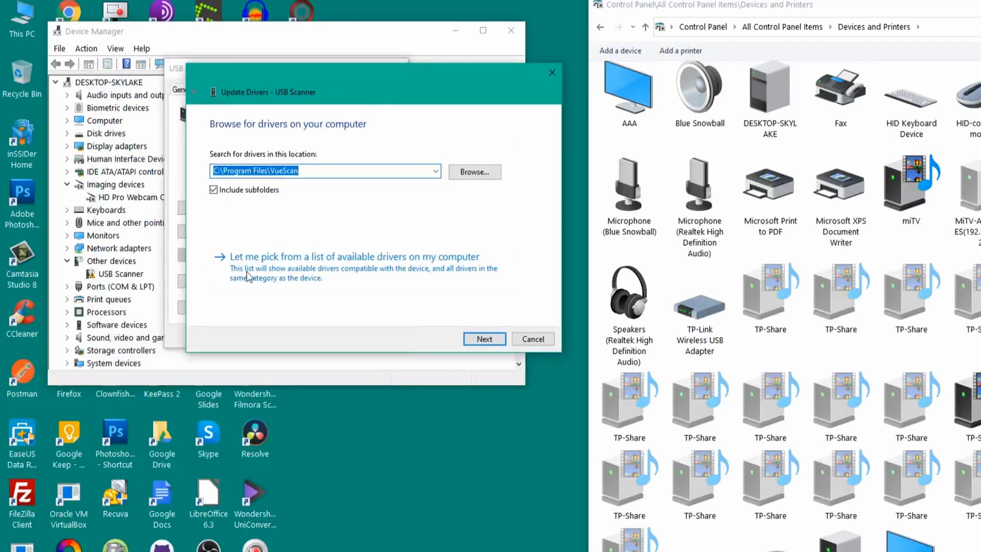
mouse_move(318, 271)
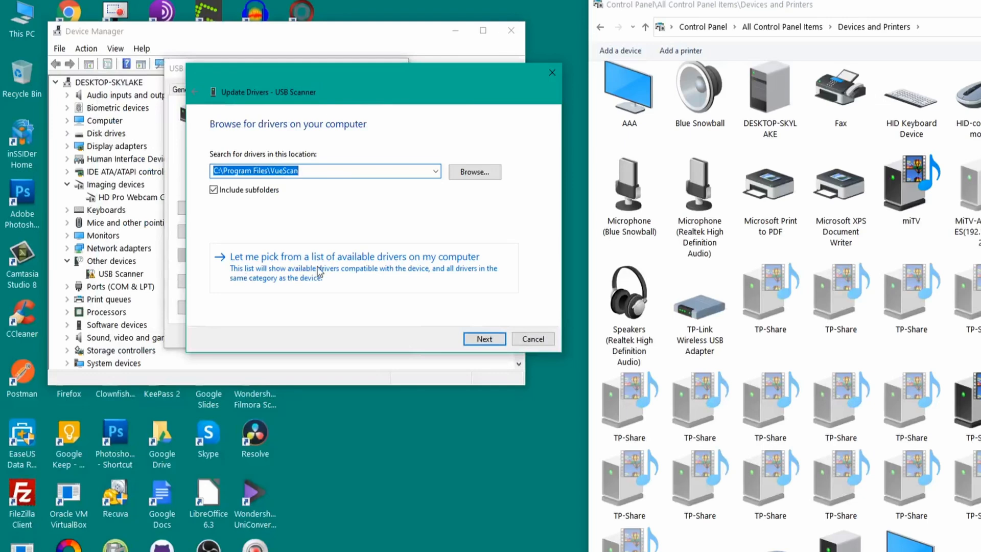
click(355, 257)
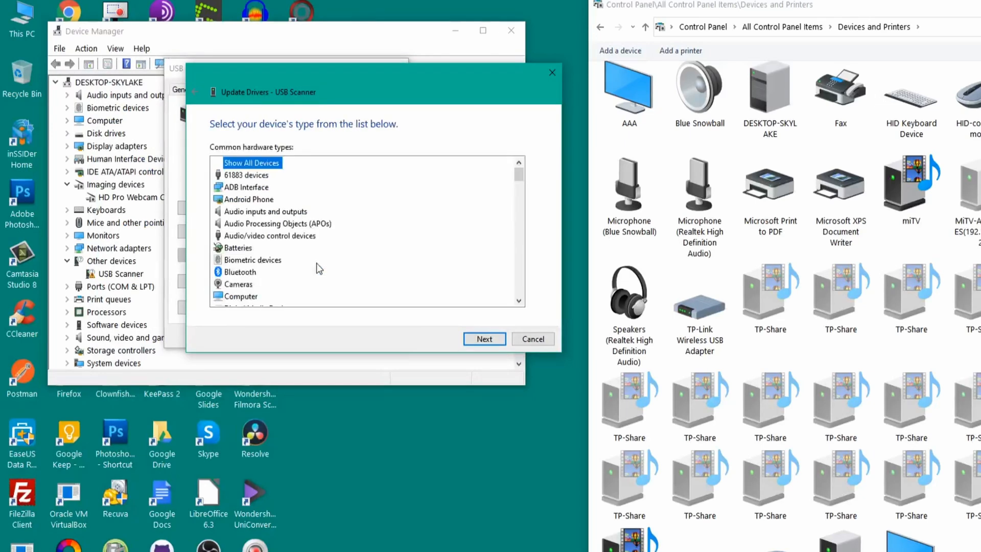
Install Microsoft's USB Scanner Device driver model, accepting the unverified-driver warning
scroll(down, 3)
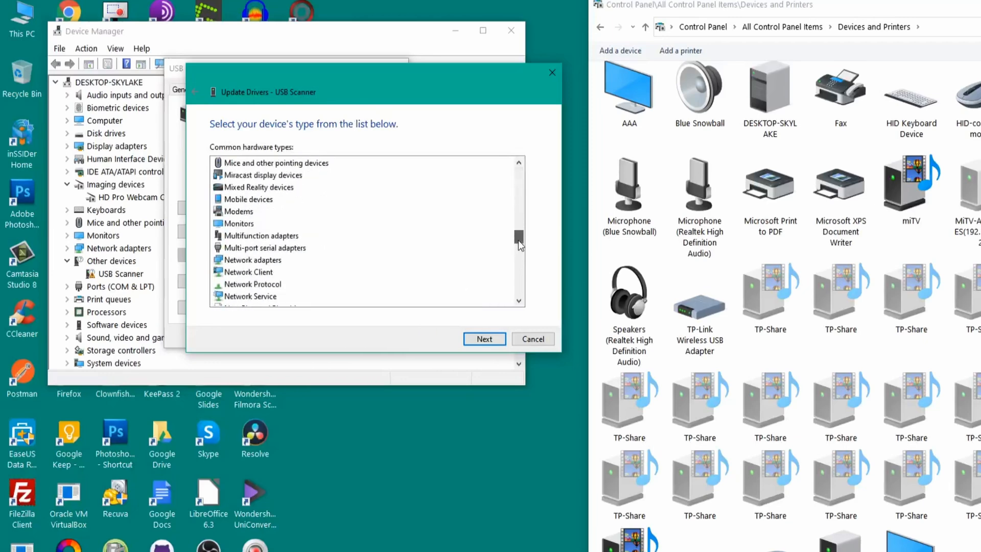
scroll(down, 3)
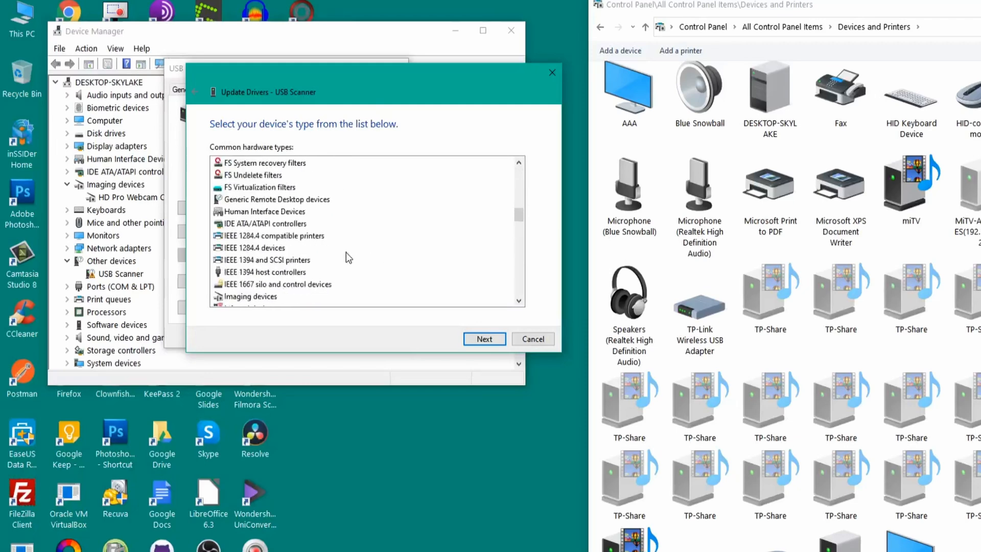
mouse_move(287, 264)
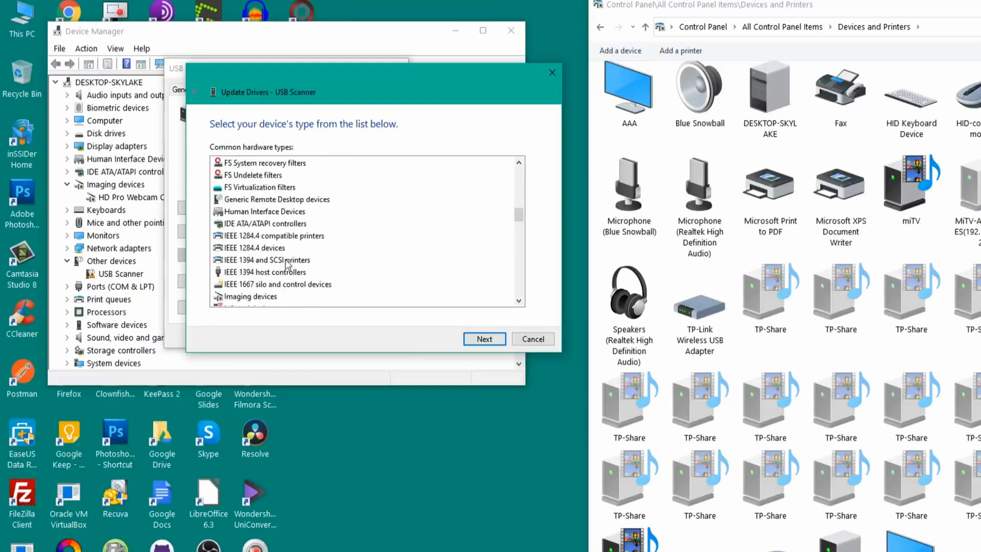
click(483, 338)
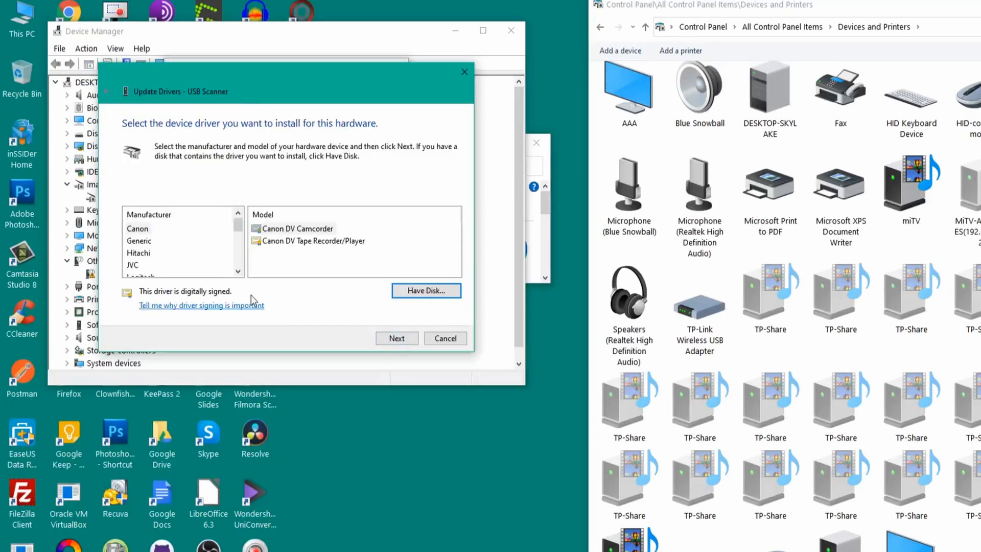
mouse_move(155, 246)
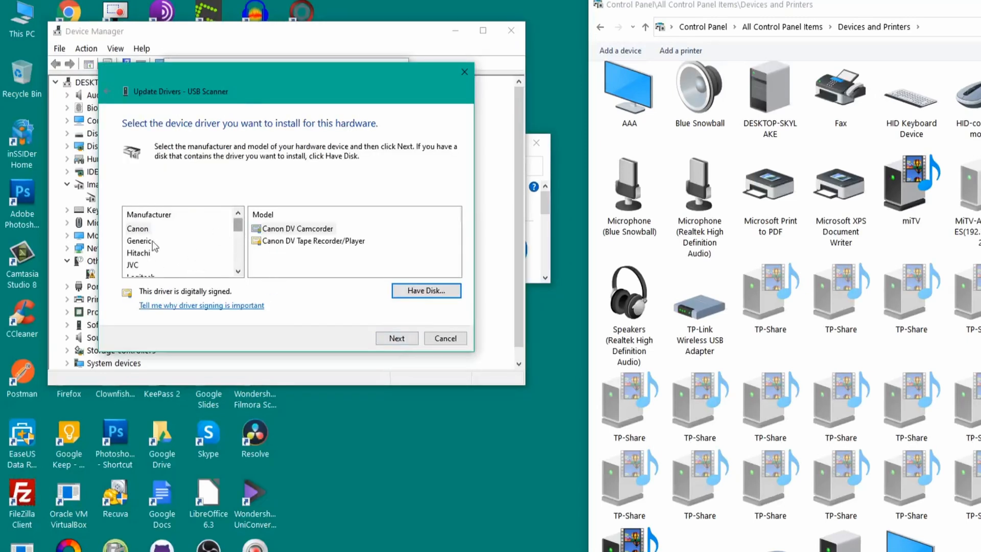
scroll(down, 3)
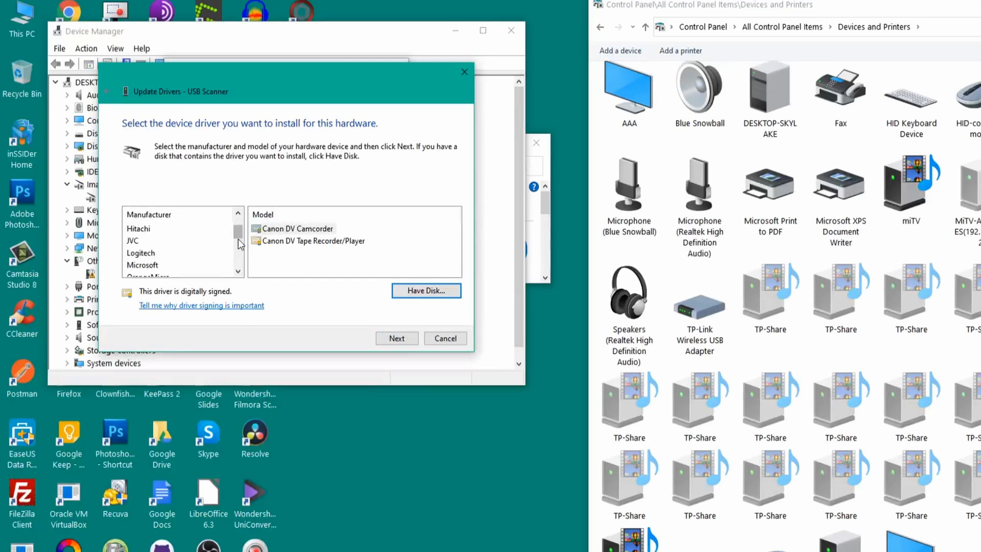
mouse_move(152, 270)
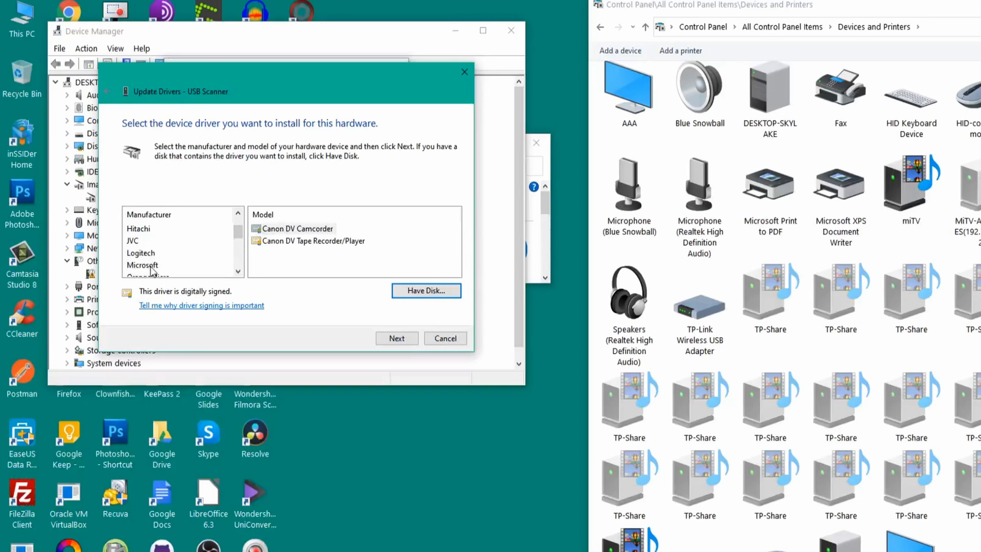
click(144, 265)
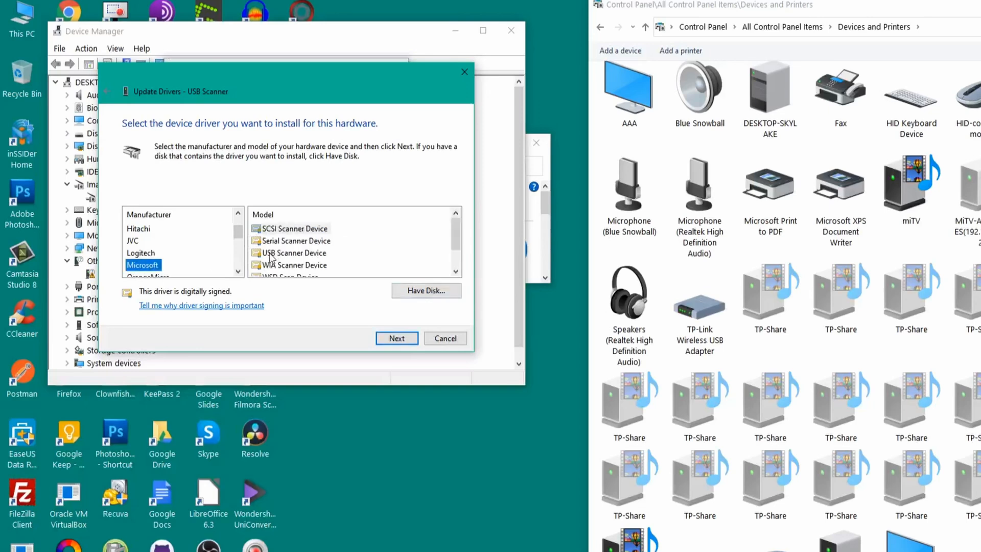
click(295, 252)
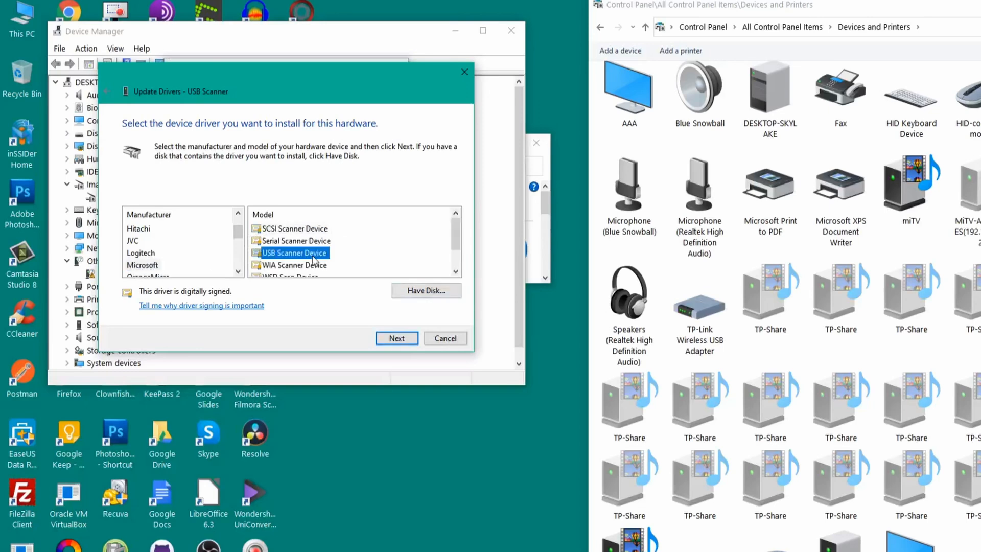
click(396, 338)
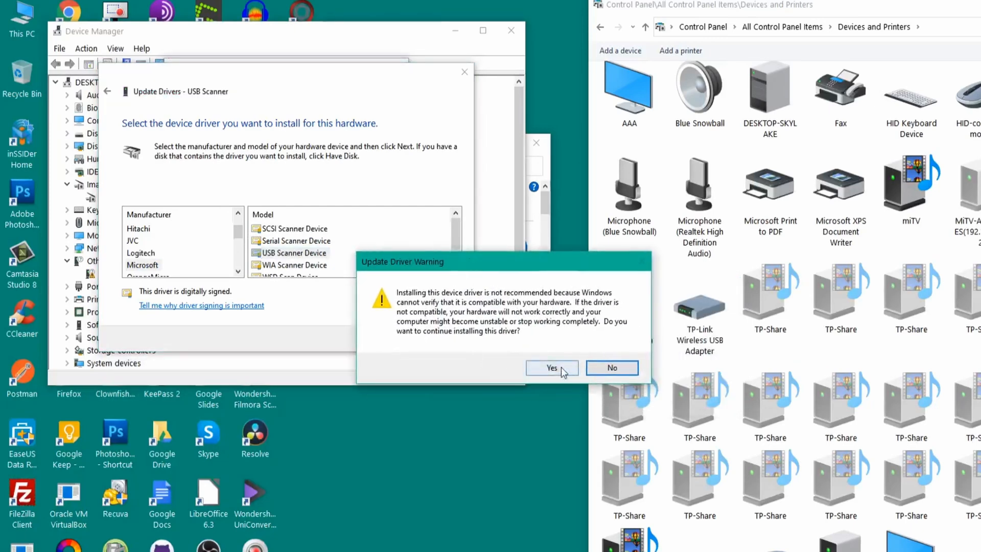
click(551, 367)
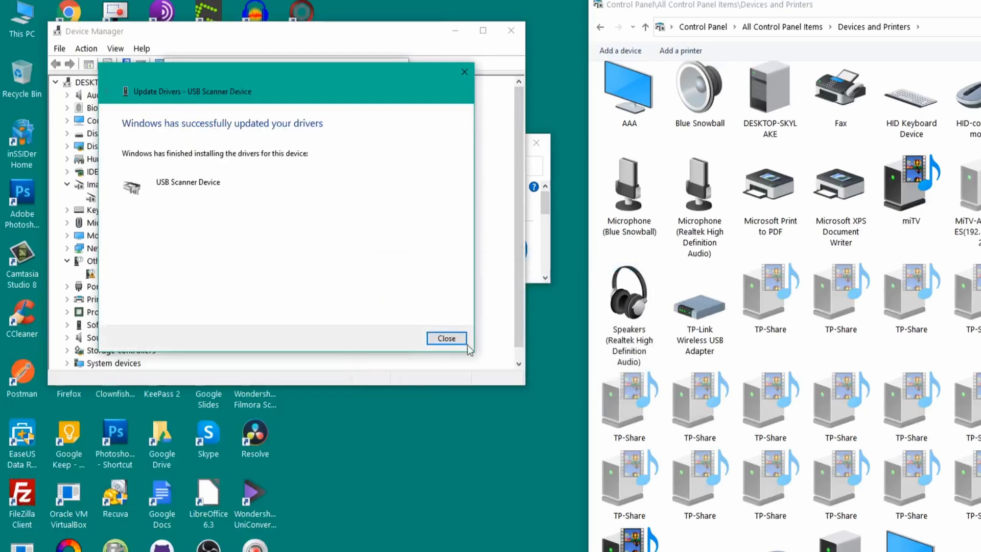
mouse_move(202, 215)
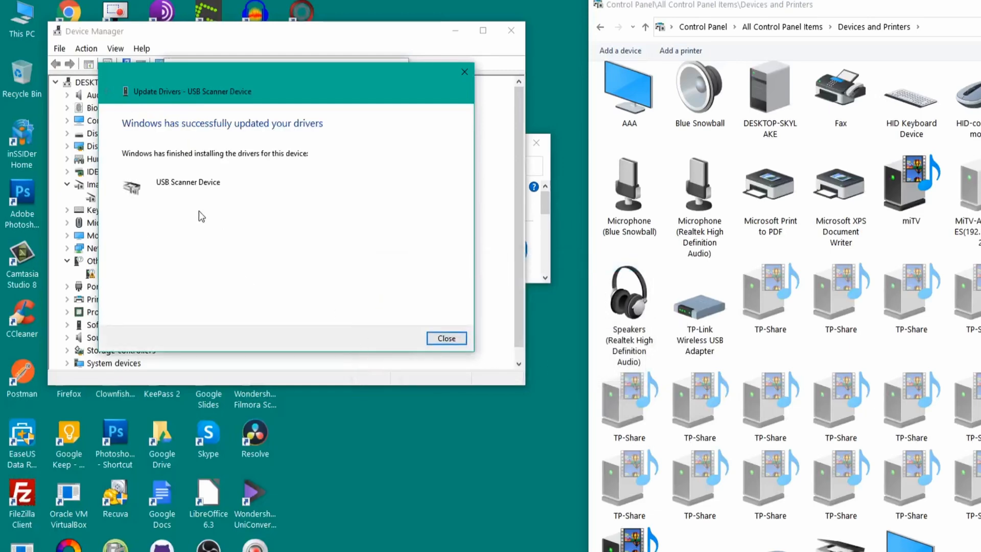
Close the update confirmation and the USB Scanner Device properties
click(447, 338)
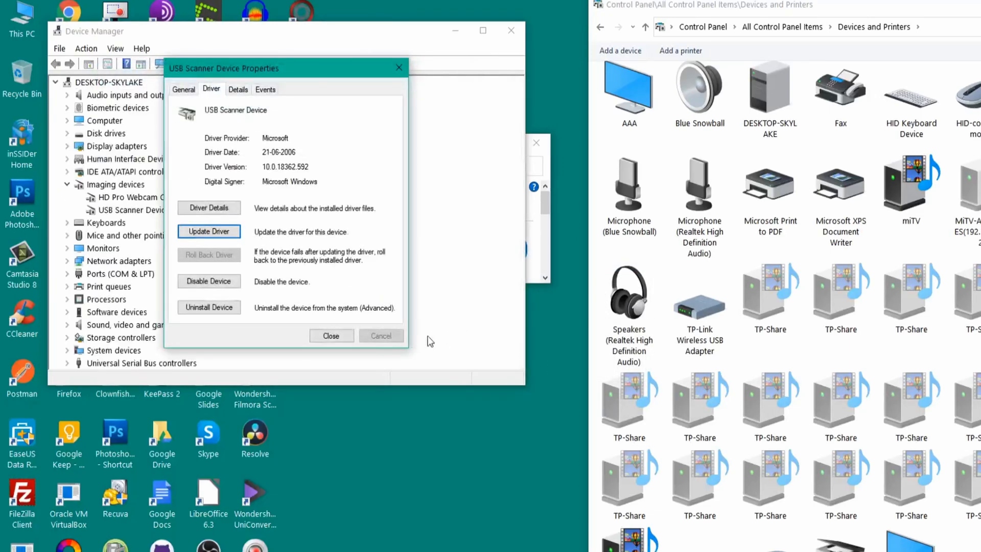
click(331, 336)
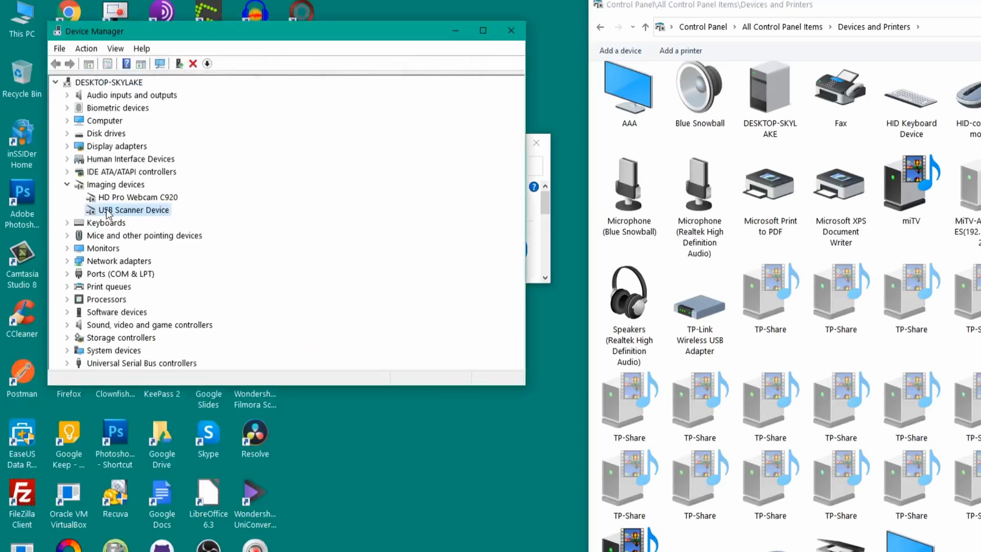
mouse_move(142, 225)
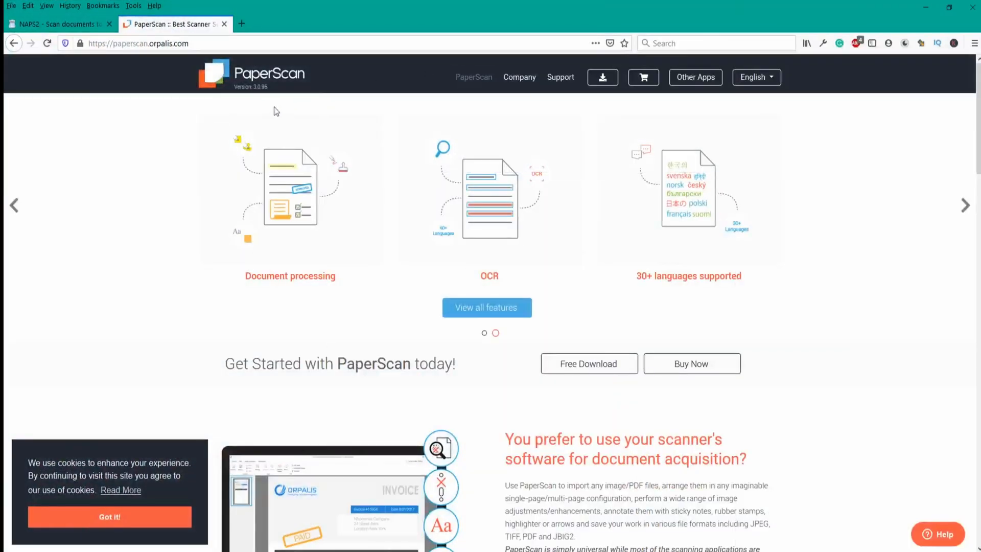
mouse_move(252, 85)
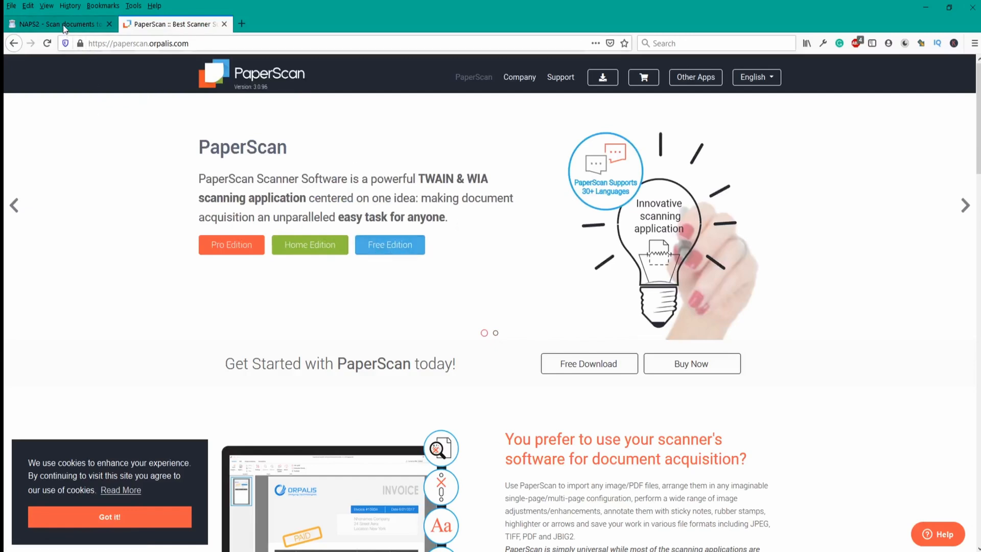
mouse_move(59, 23)
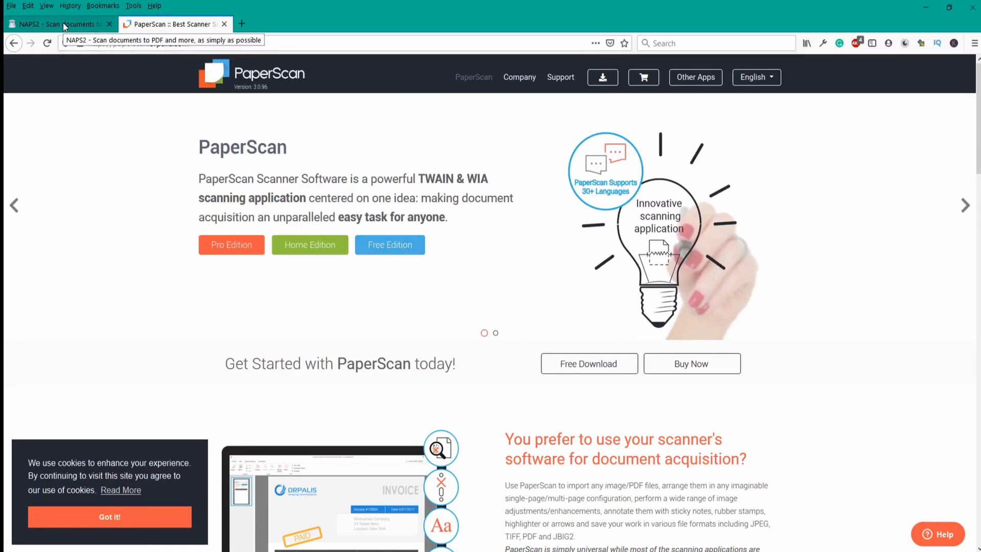
Switch between the NAPS2 and PaperScan website tabs in Firefox
click(56, 23)
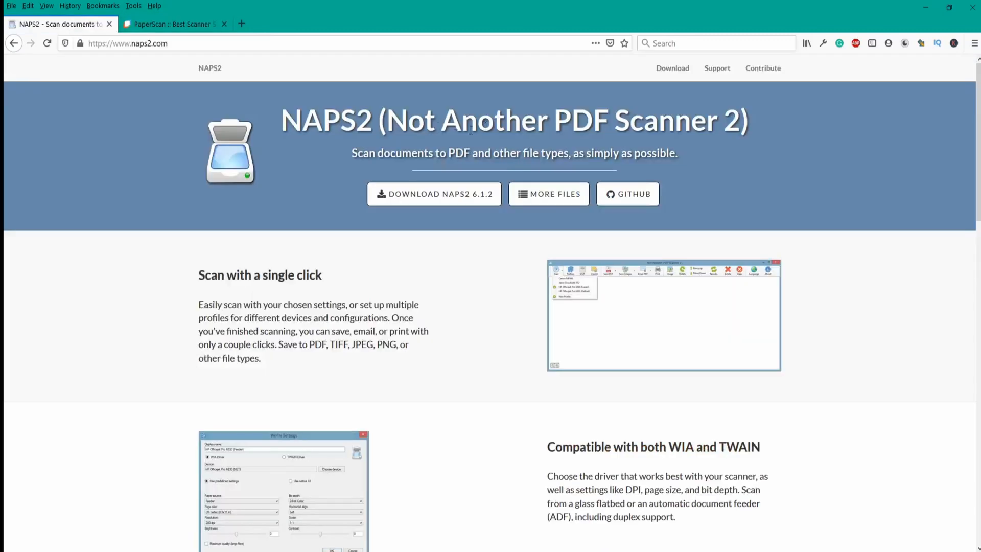
mouse_move(505, 132)
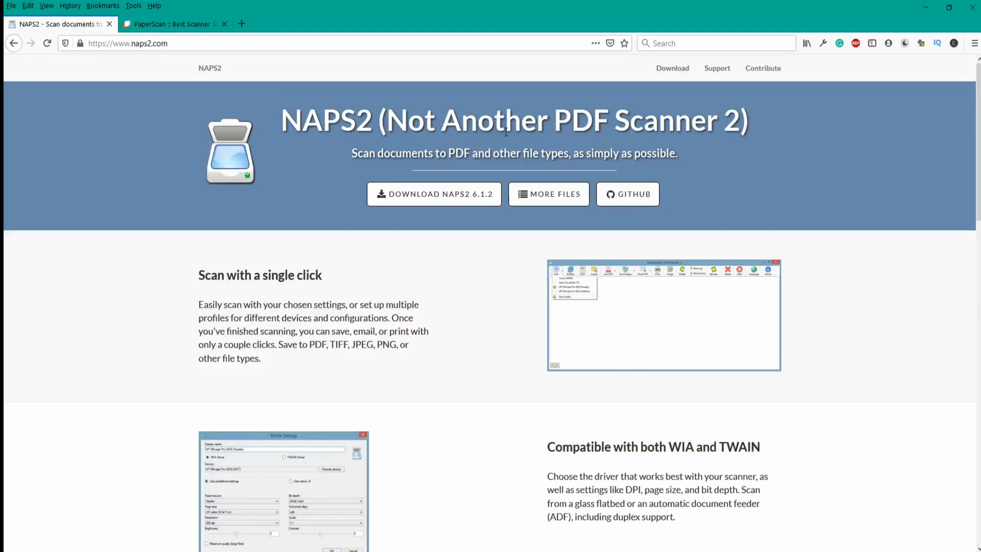
mouse_move(654, 124)
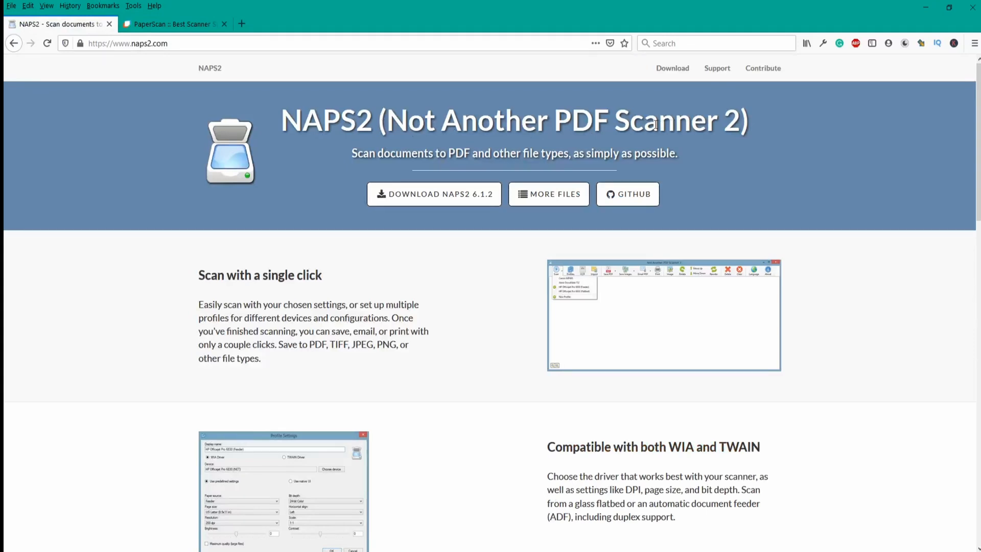
mouse_move(834, 55)
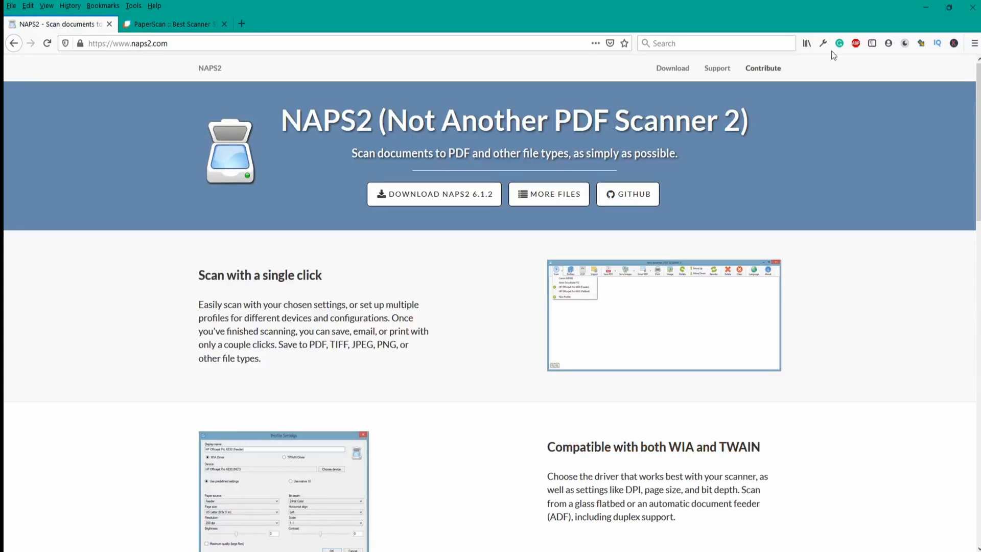
click(173, 23)
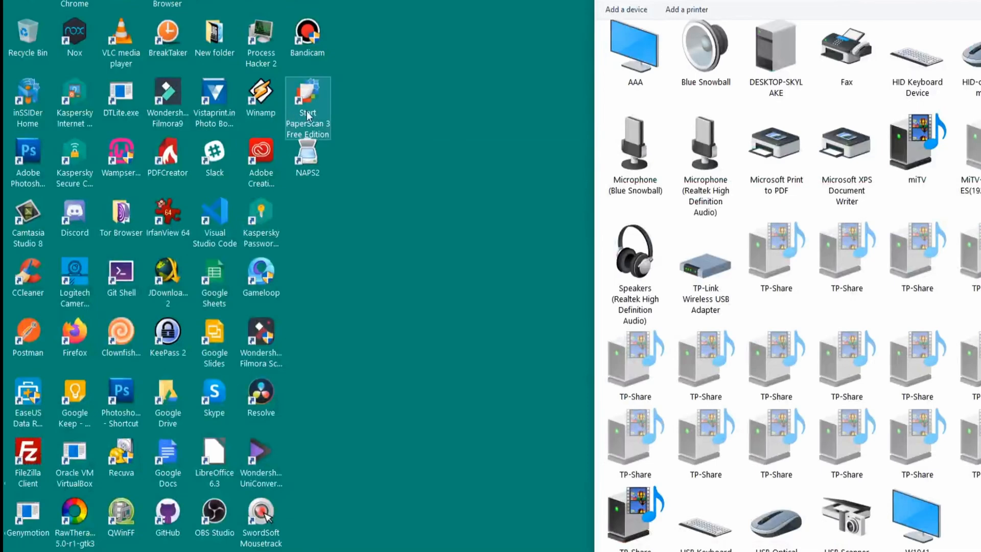
Set the PaperScan 3 Free Edition shortcut to Windows XP (Service Pack 3) compatibility mode
right_click(308, 107)
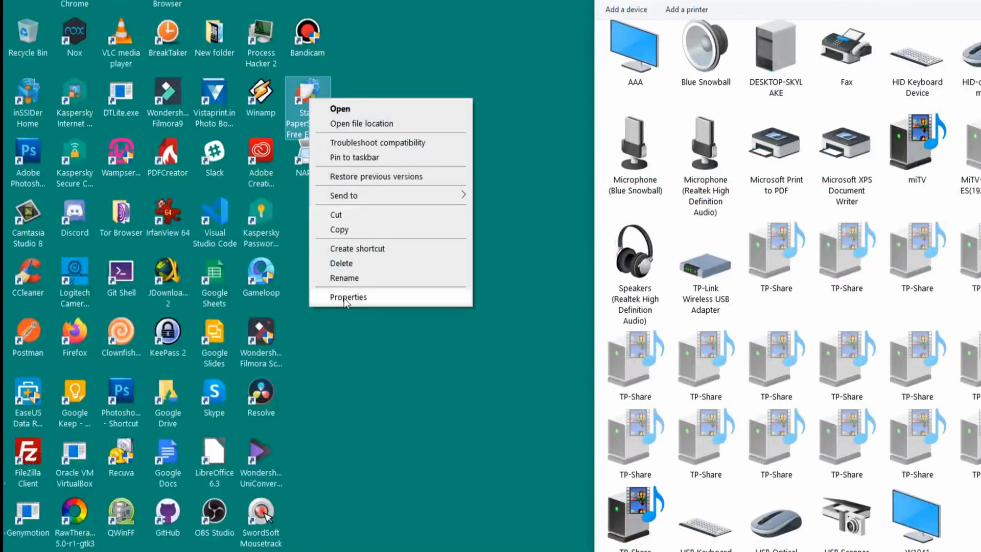
click(347, 296)
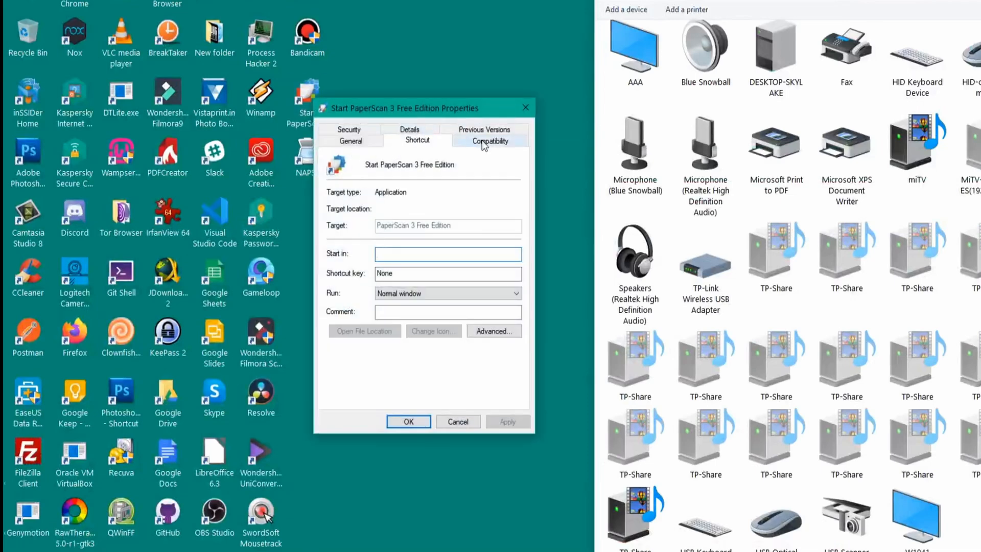
click(489, 140)
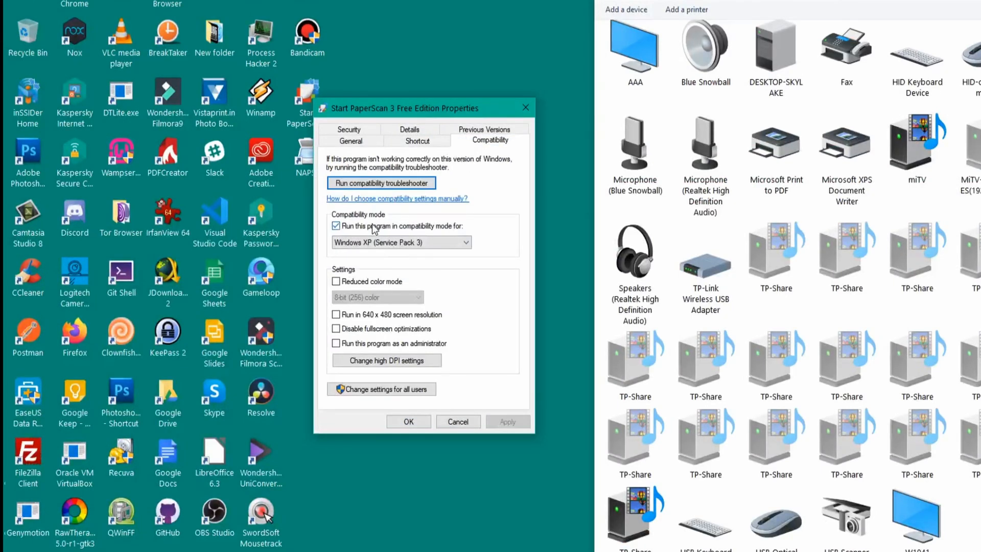
mouse_move(414, 236)
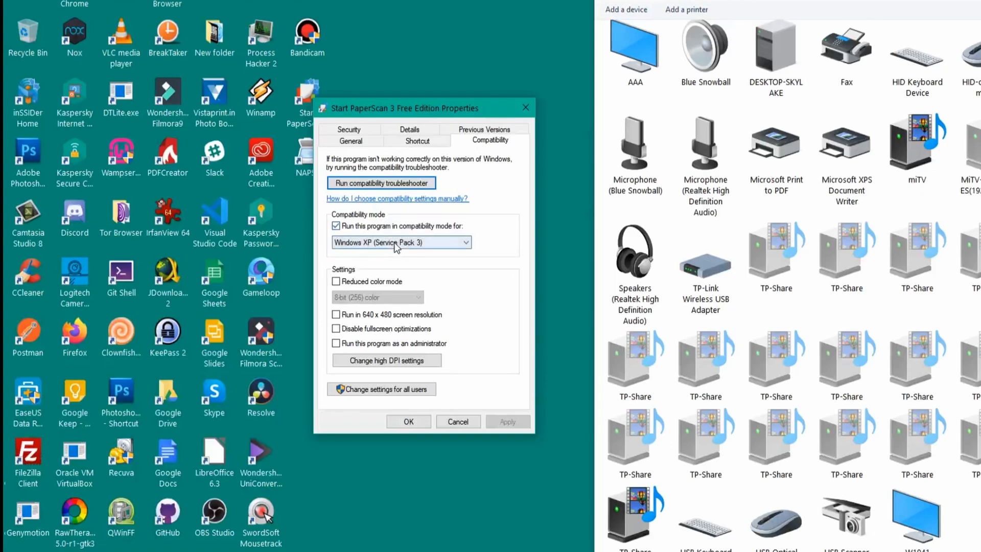
click(400, 242)
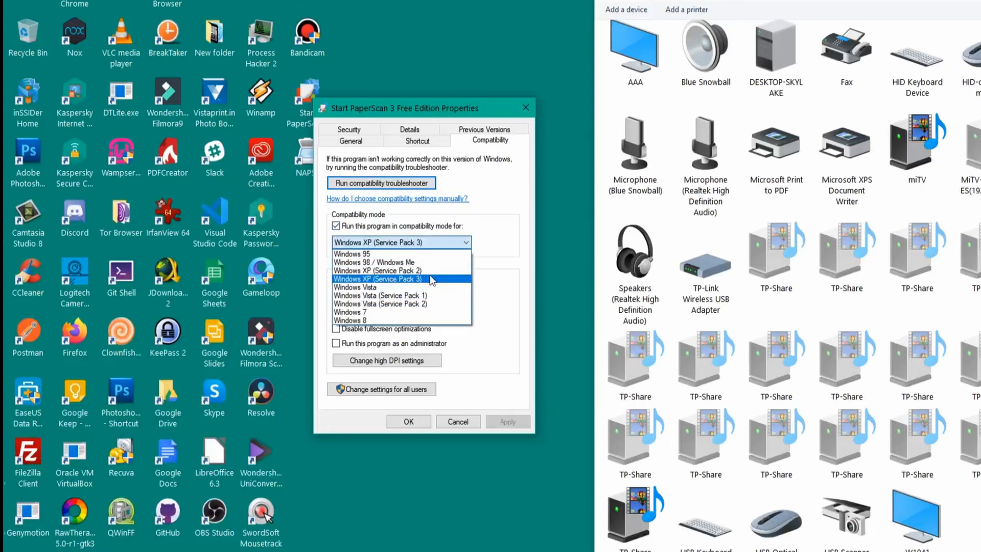
click(377, 279)
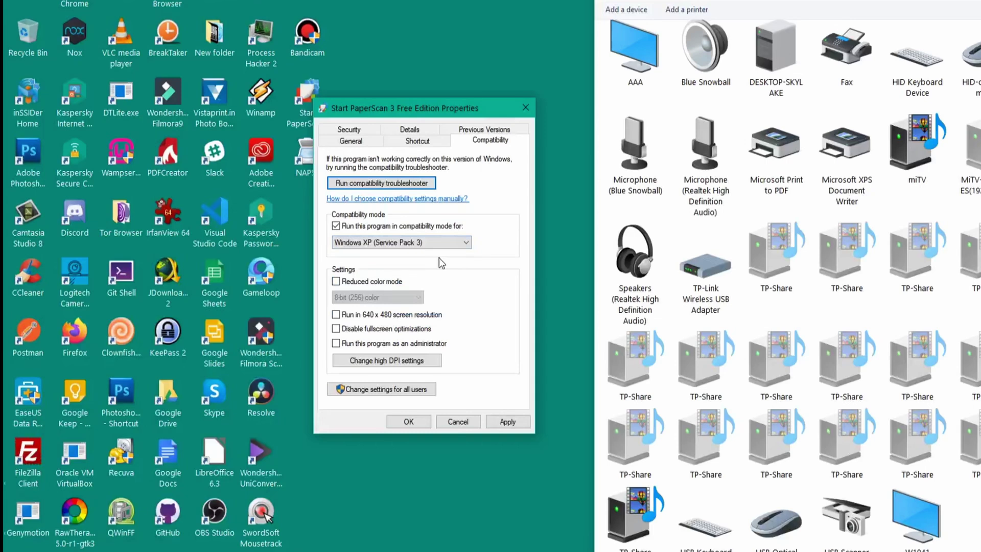
mouse_move(434, 256)
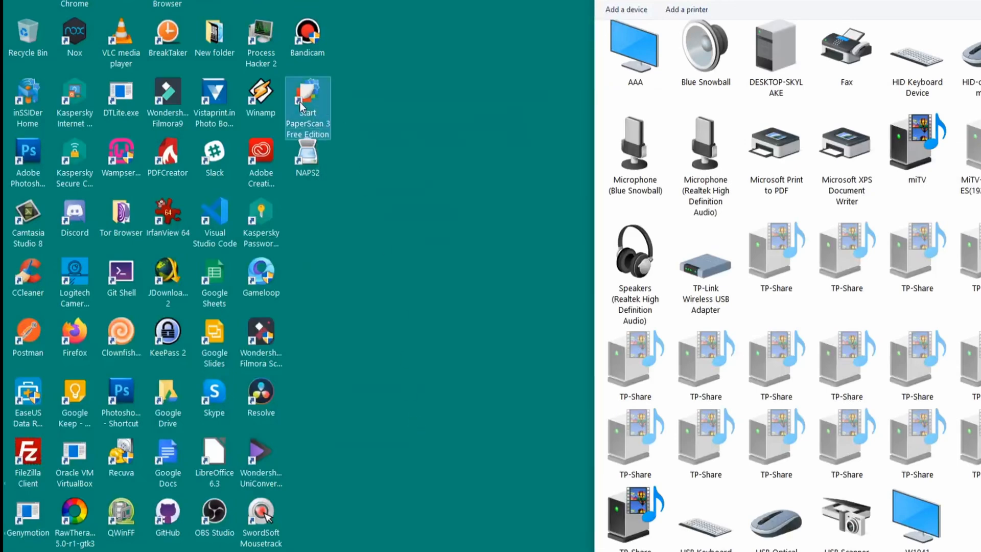
Launch PaperScan and run a Quick Scan, producing a blank Page 1
double_click(308, 94)
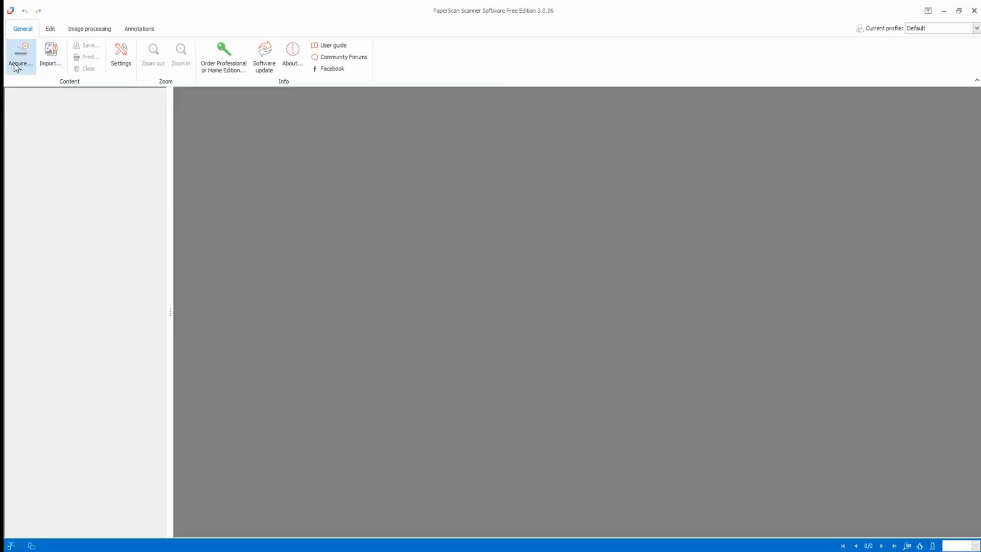
click(21, 55)
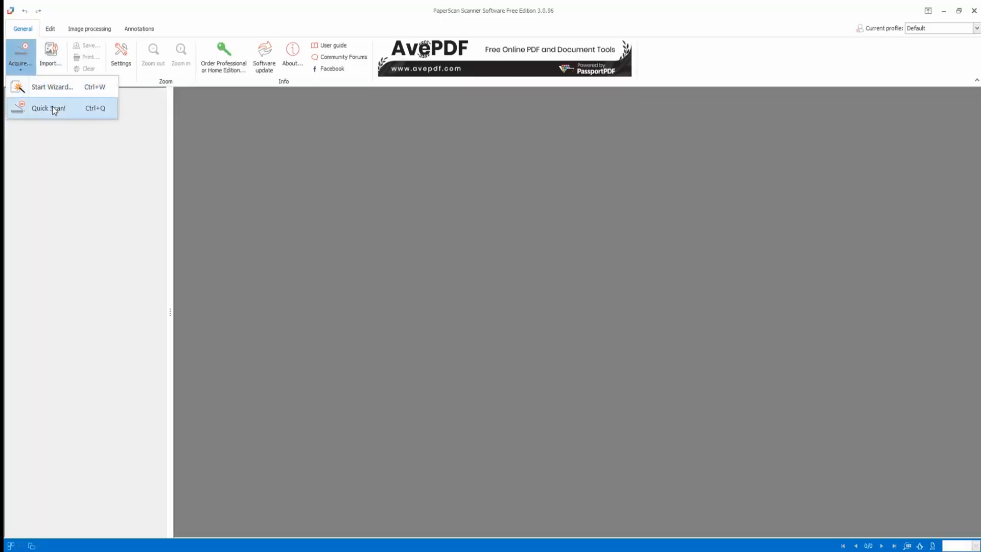
click(48, 108)
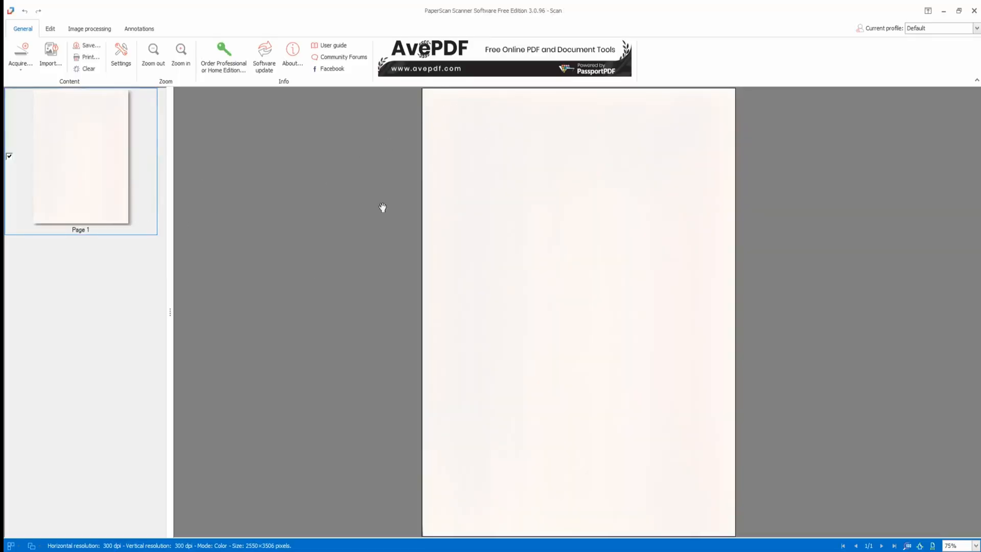
mouse_move(582, 269)
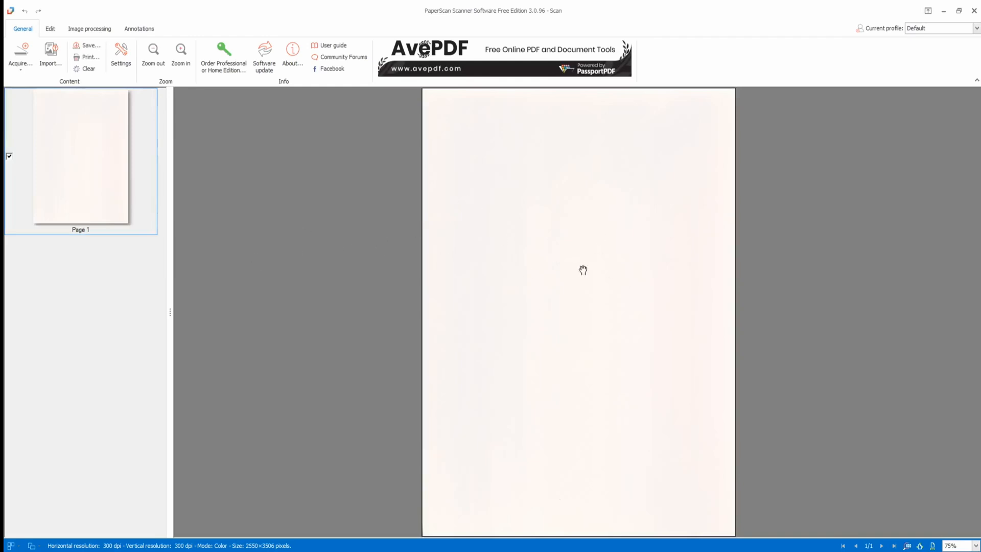
mouse_move(534, 293)
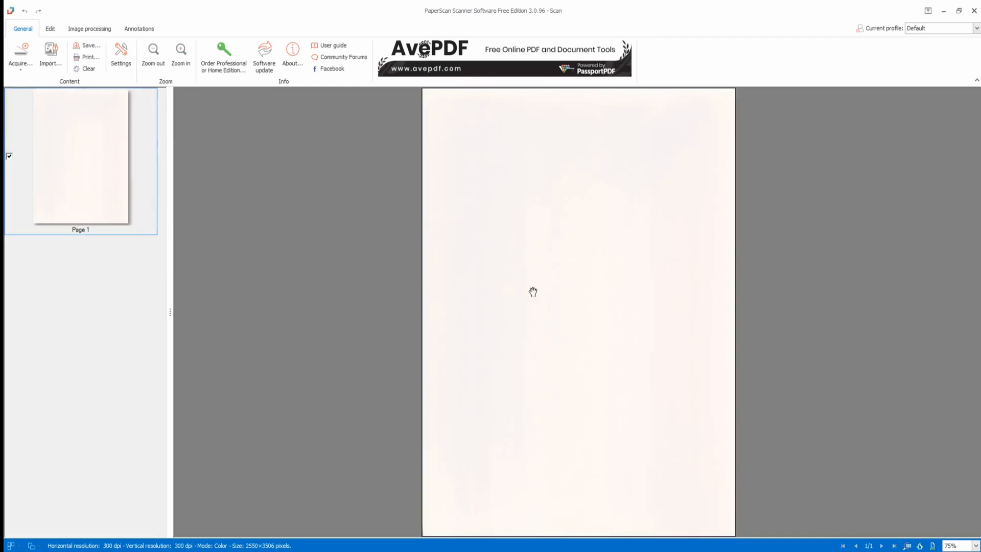